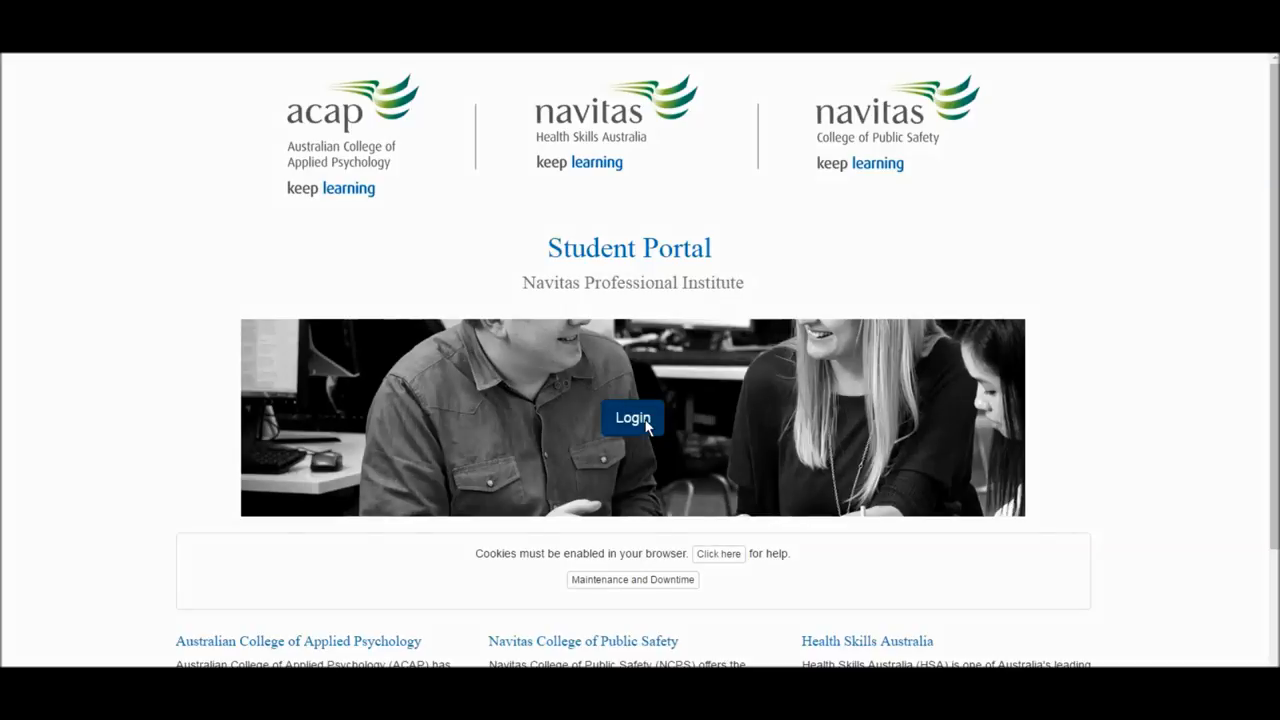
Log into the Navitas Student Portal and open My Classes > My current classes.
left_click(632, 417)
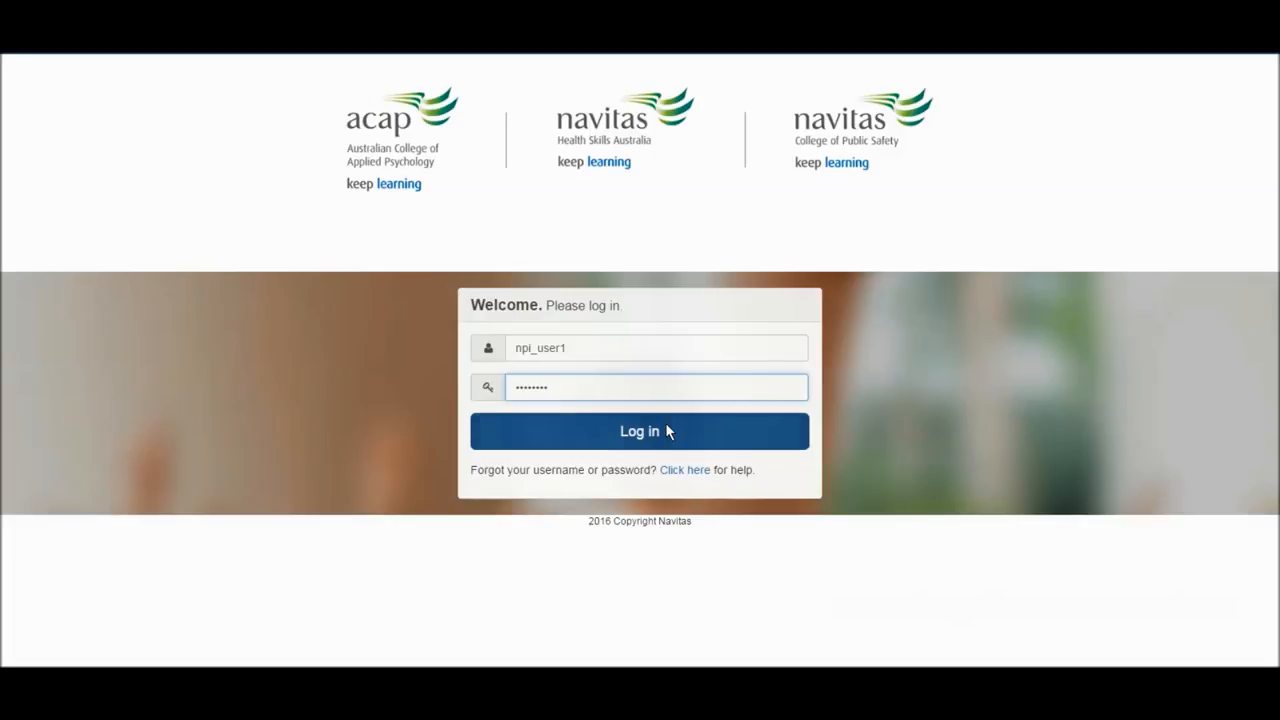
left_click(639, 431)
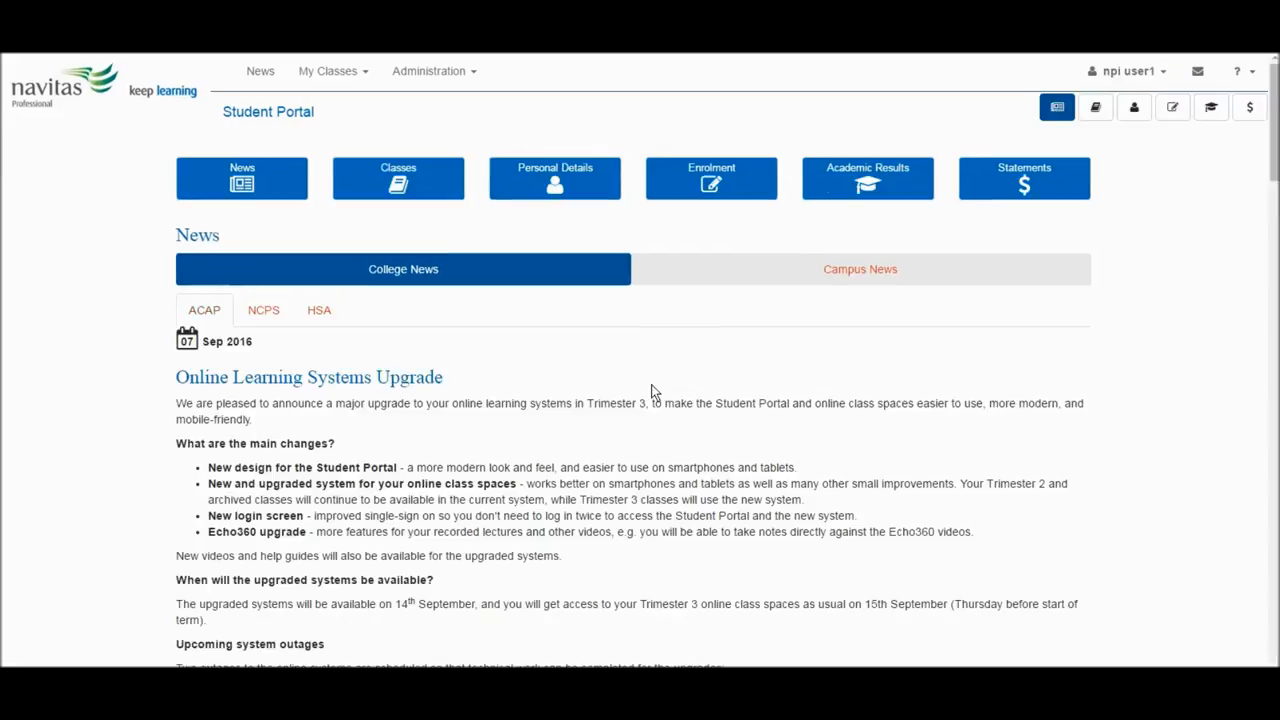
left_click(328, 71)
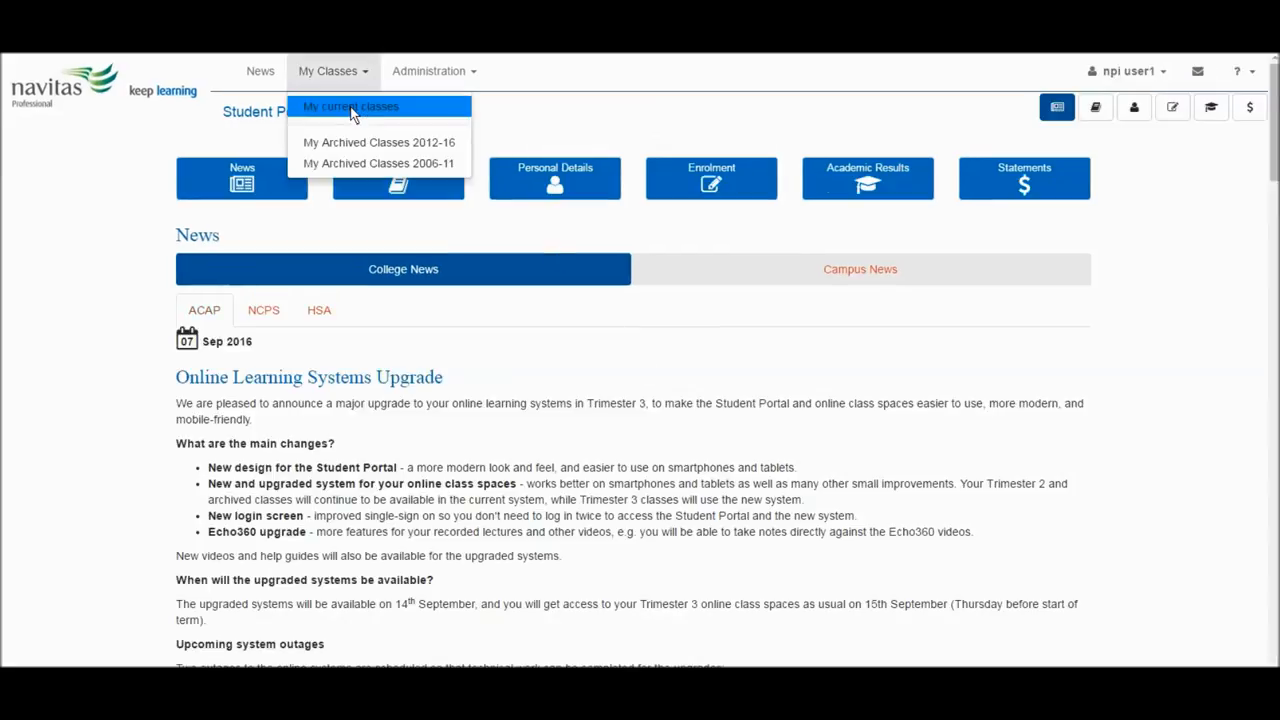
left_click(350, 106)
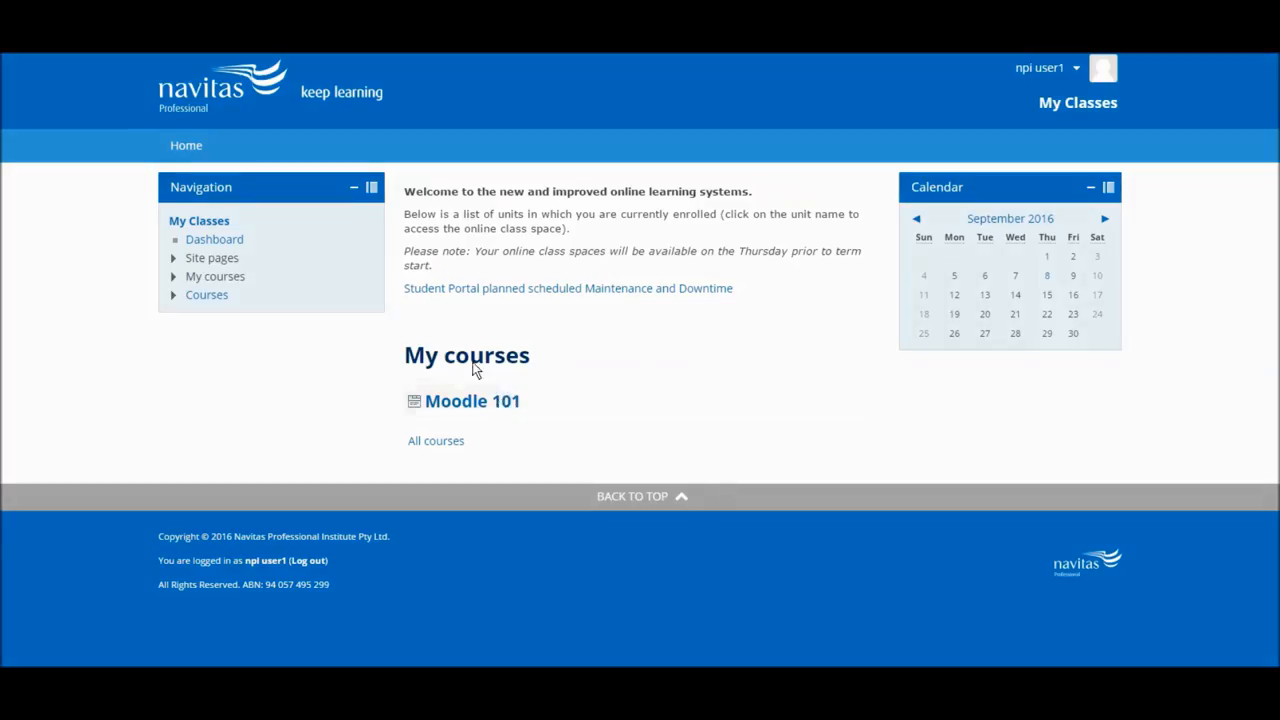
Open the Moodle 101 course from the My courses list.
left_click(472, 401)
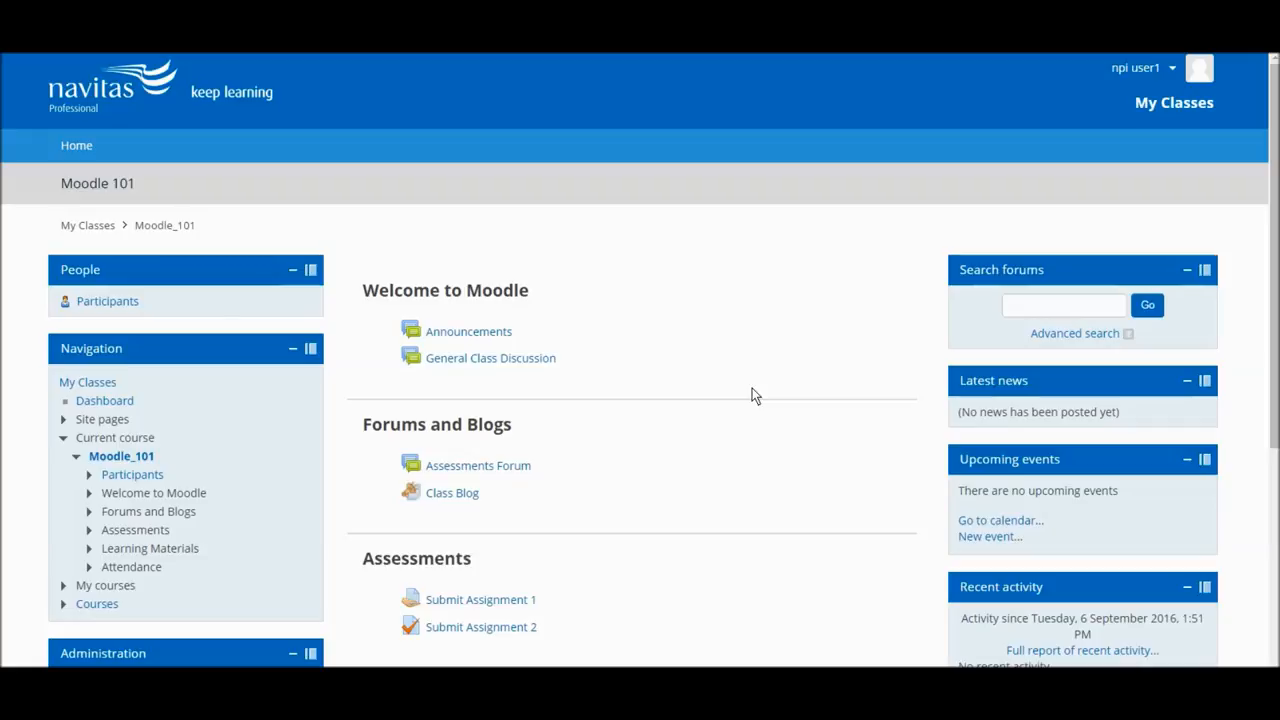
mouse_move(618, 330)
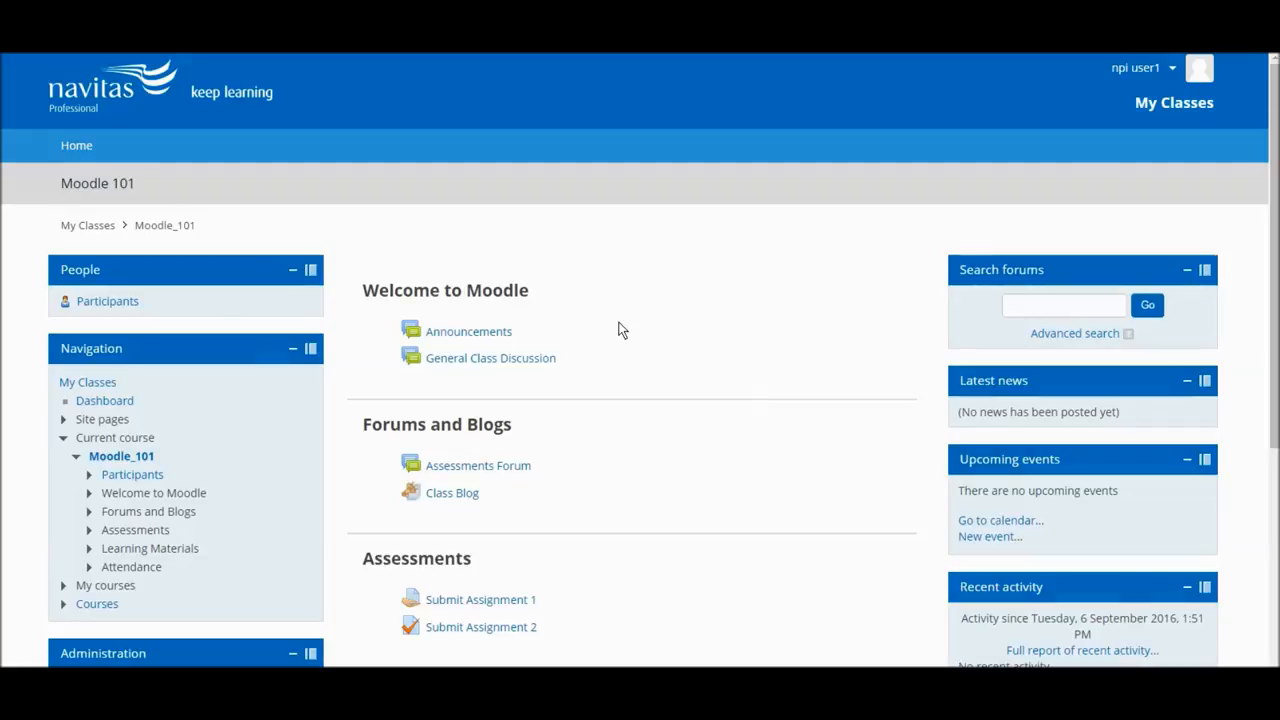
Start a new General Class Discussion topic and type the 'my heading' and 'This is a paragraph.' lines.
left_click(490, 357)
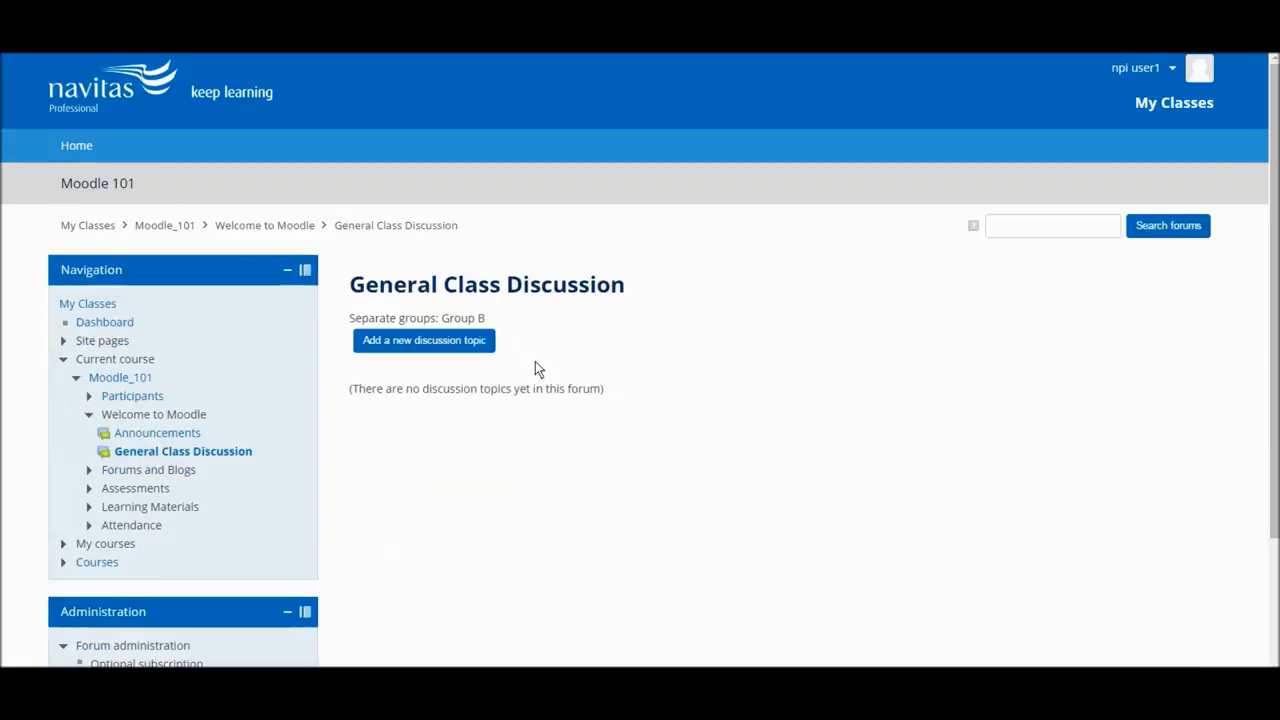
left_click(423, 340)
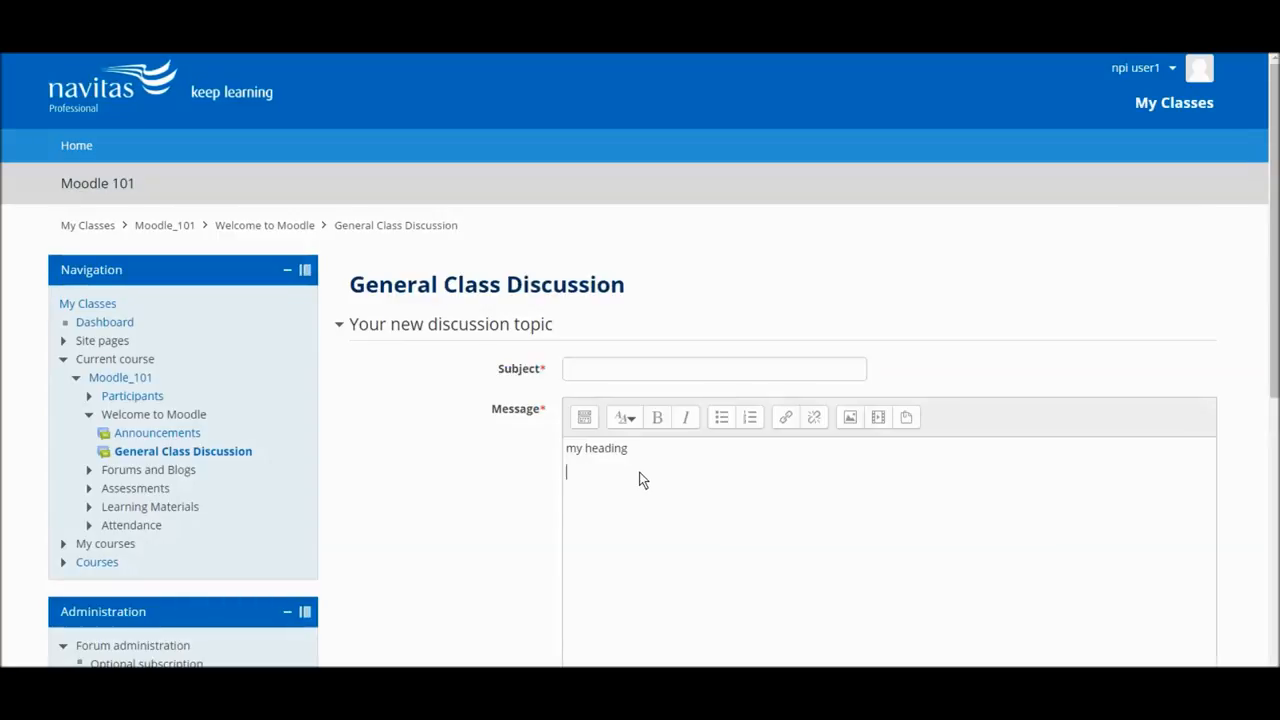
type("This is a paragraph.")
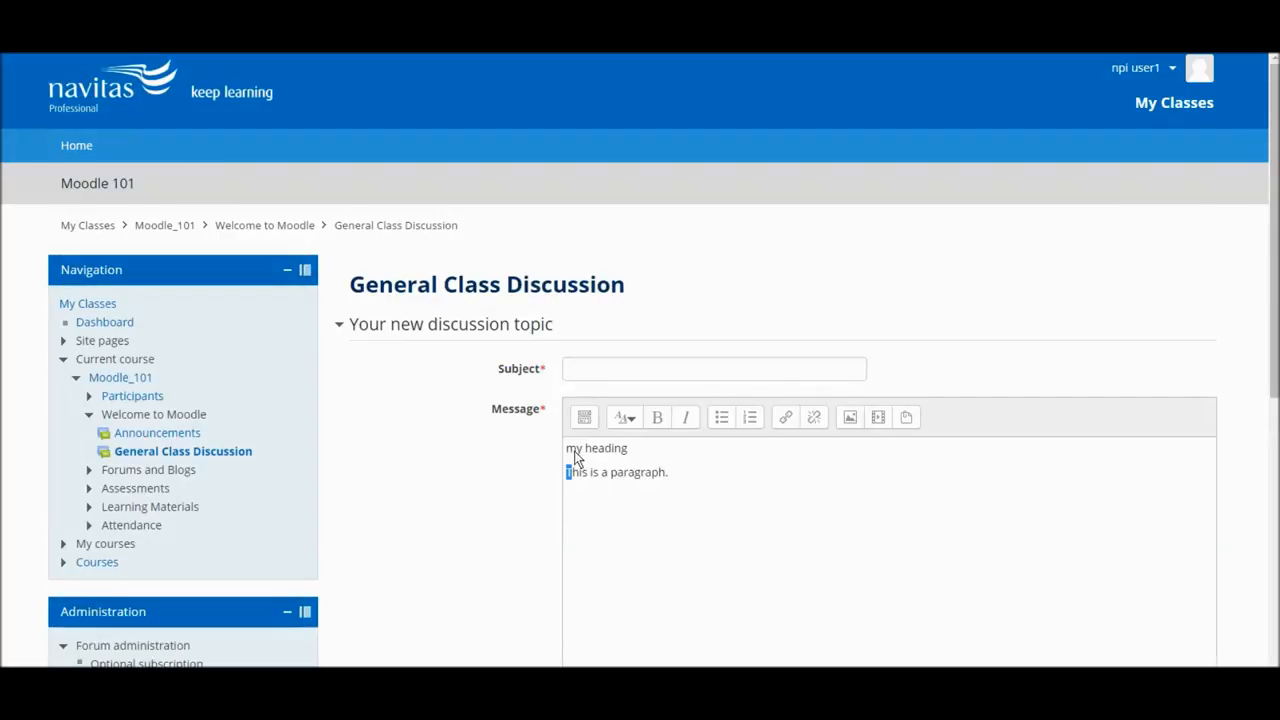
Style 'my heading' as a heading and make the paragraph a numbered list item.
left_click(620, 417)
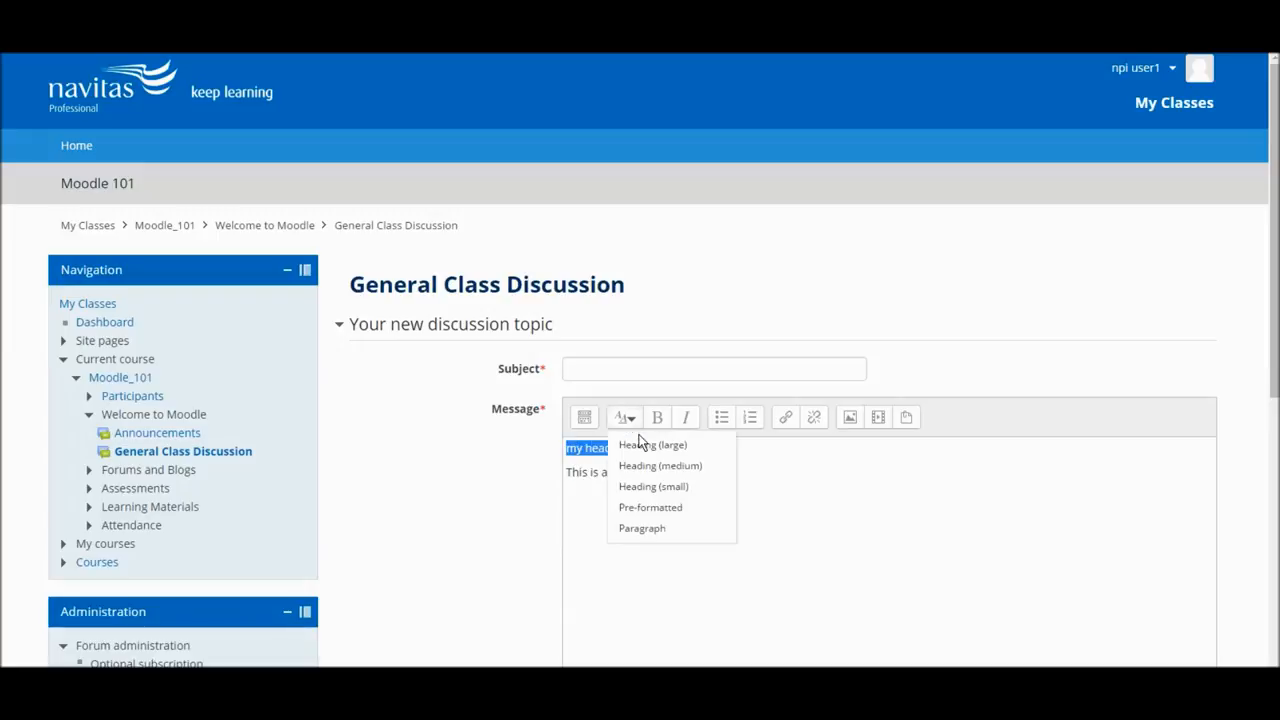
left_click(653, 445)
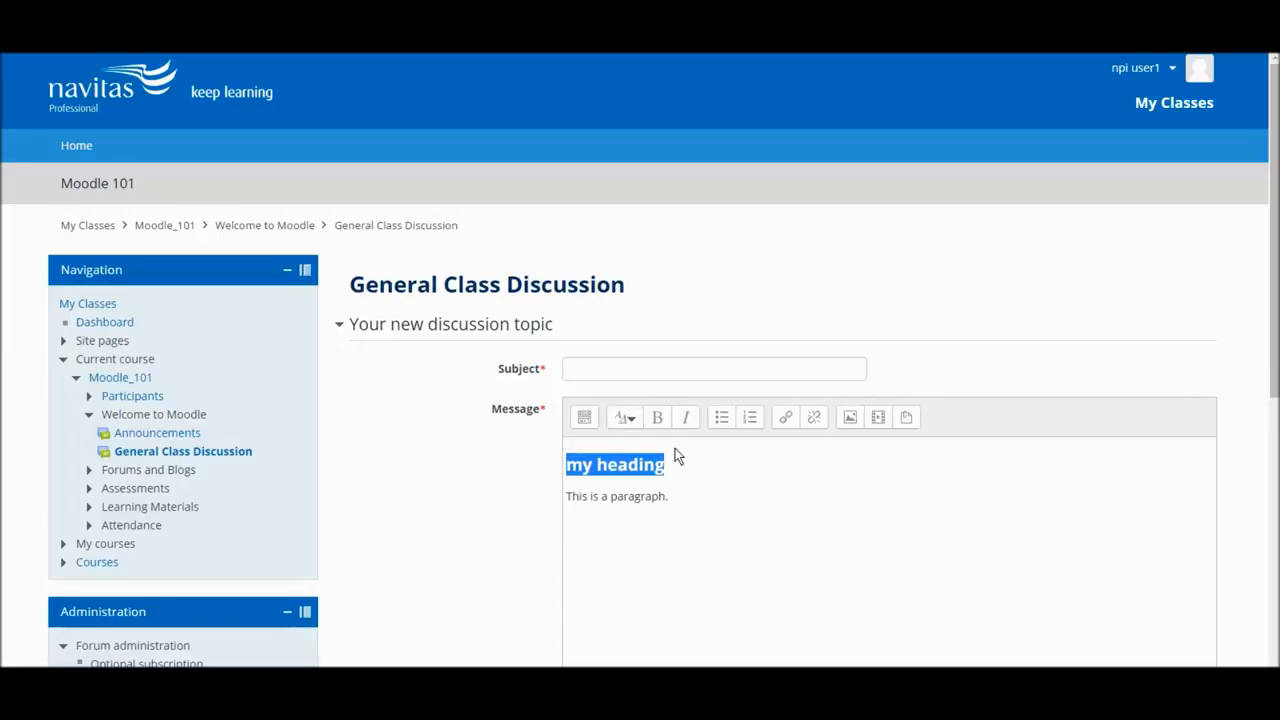
mouse_move(690, 498)
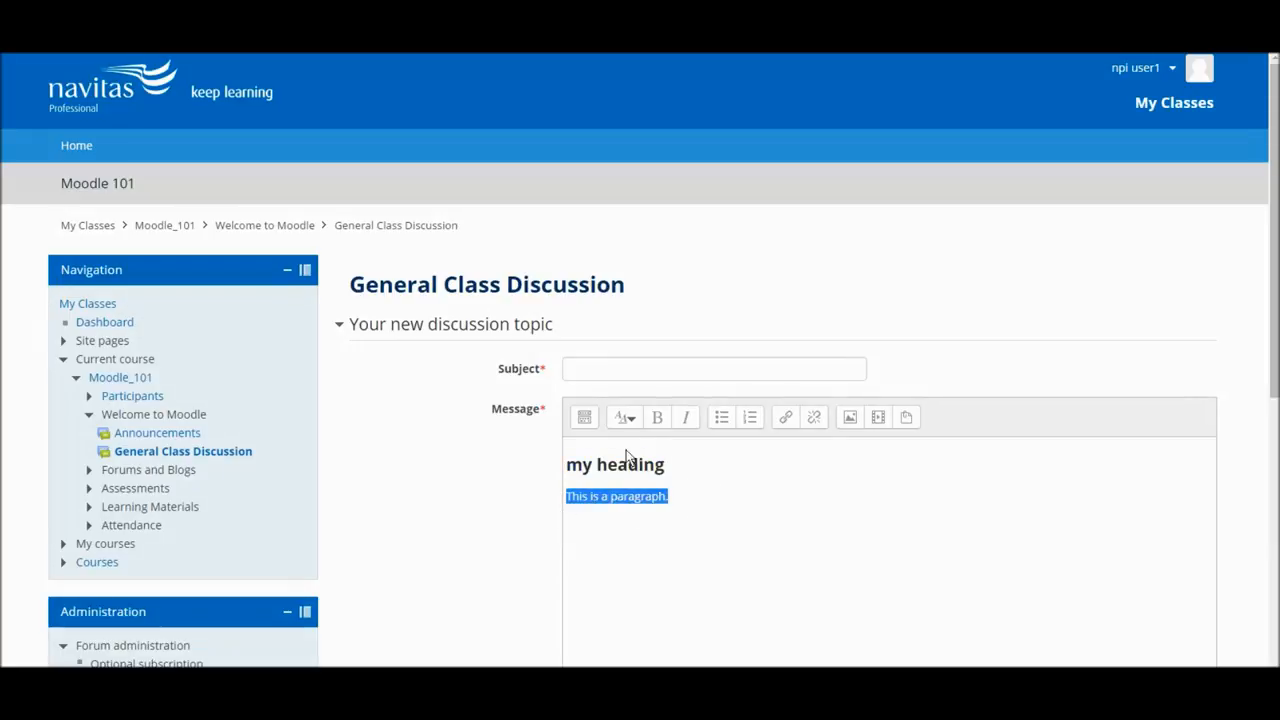
left_click(721, 417)
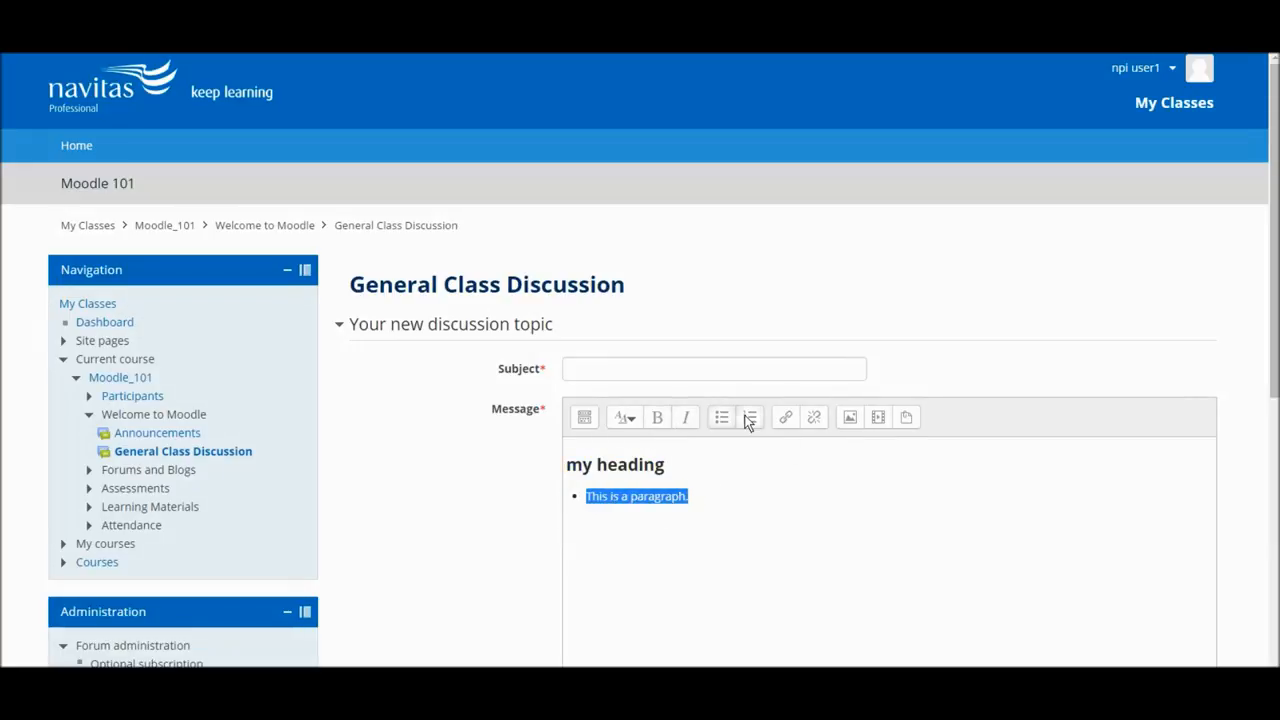
left_click(749, 417)
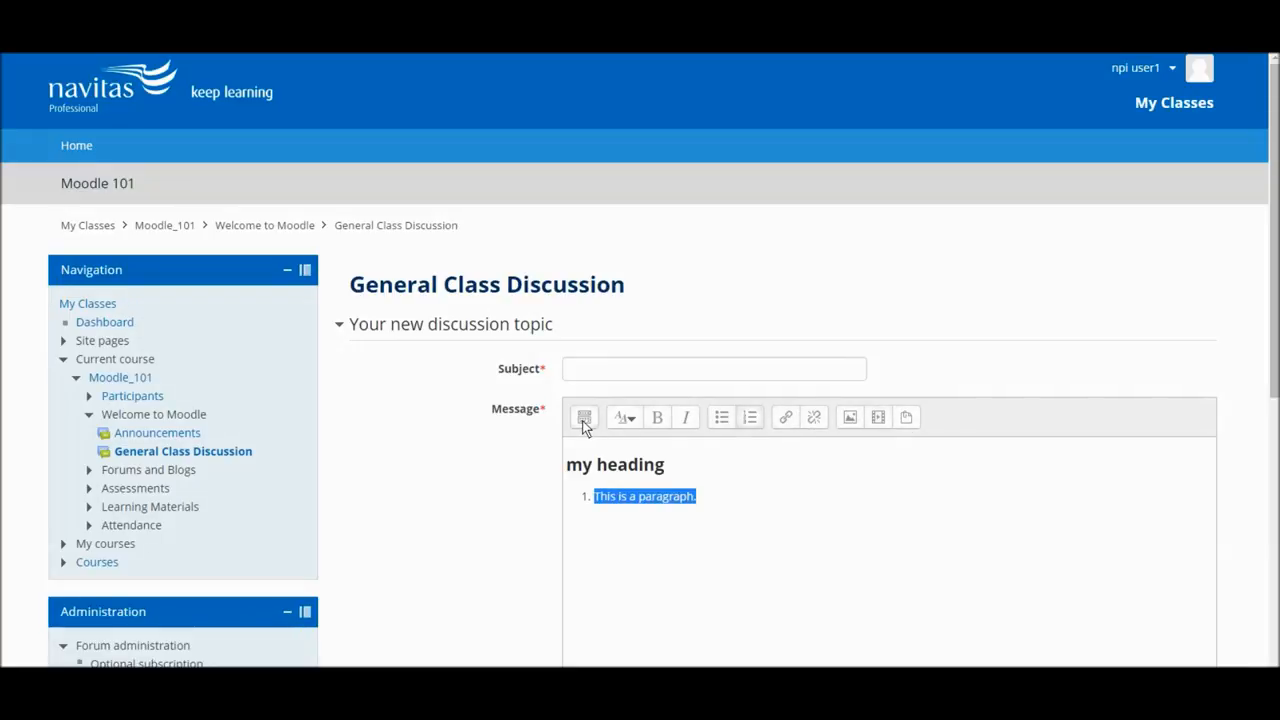
Underline the paragraph text, then toggle the Atto HTML source view on and off.
left_click(584, 417)
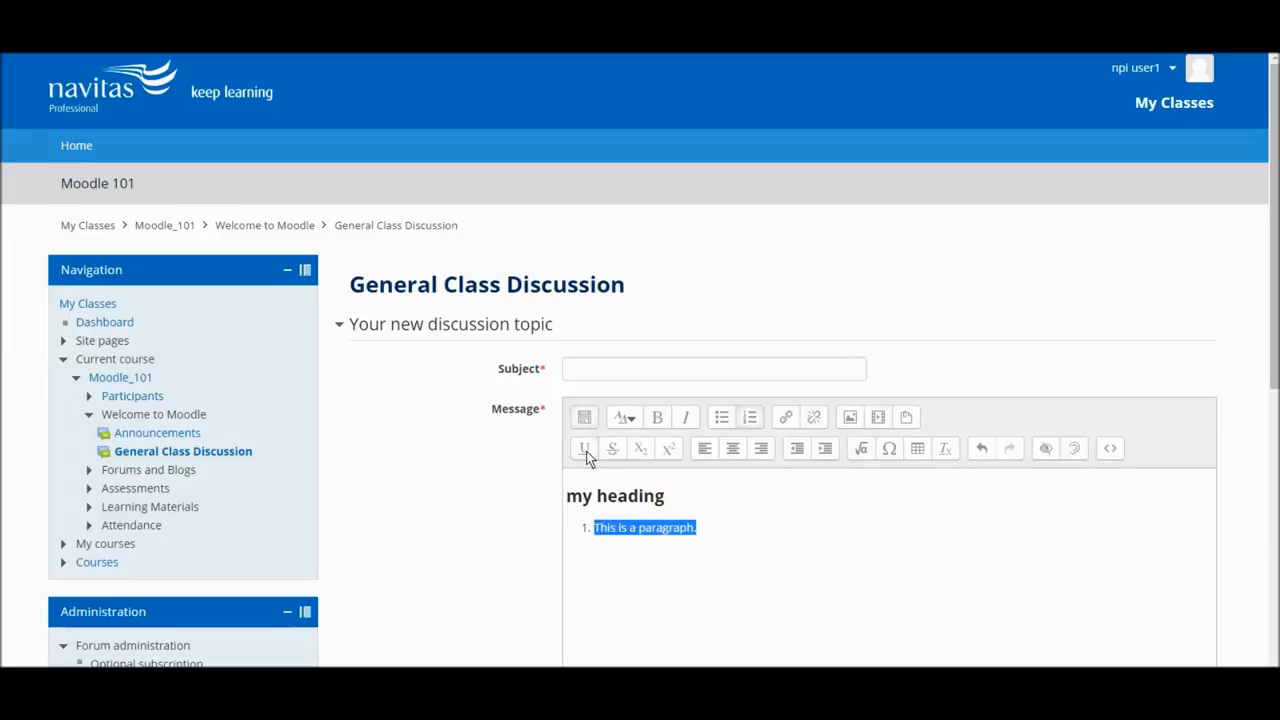
left_click(641, 448)
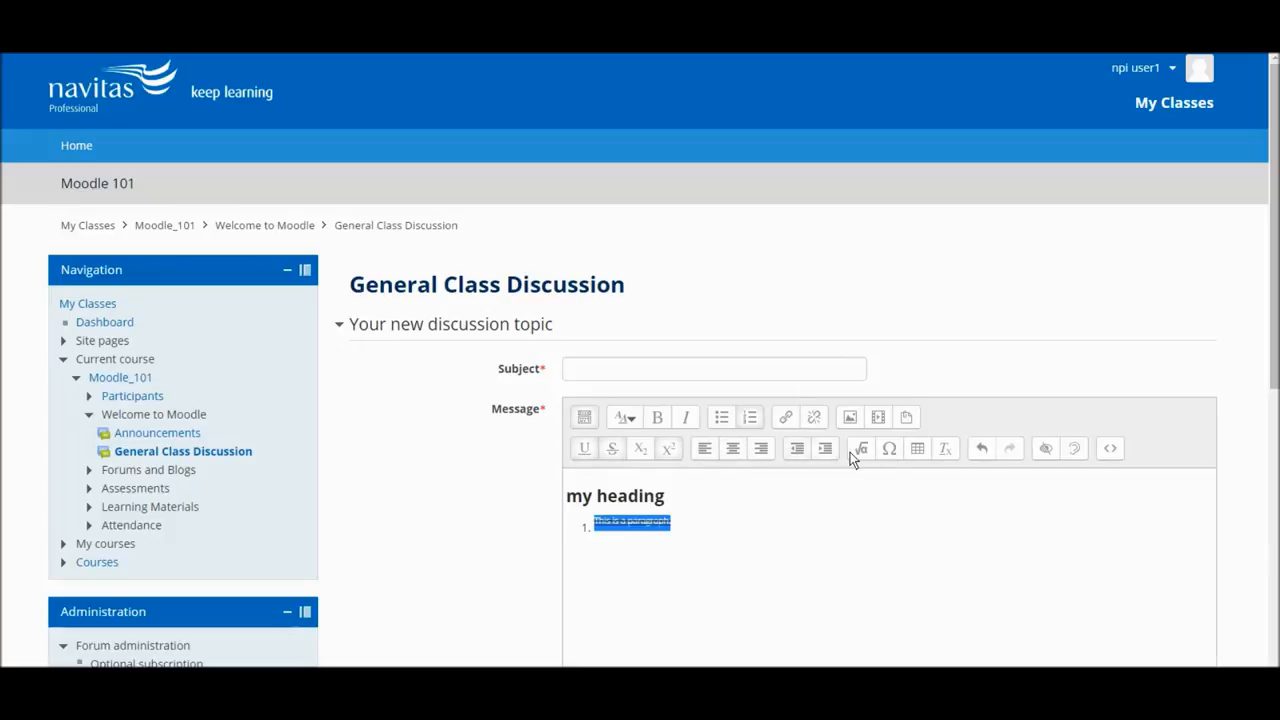
mouse_move(948, 457)
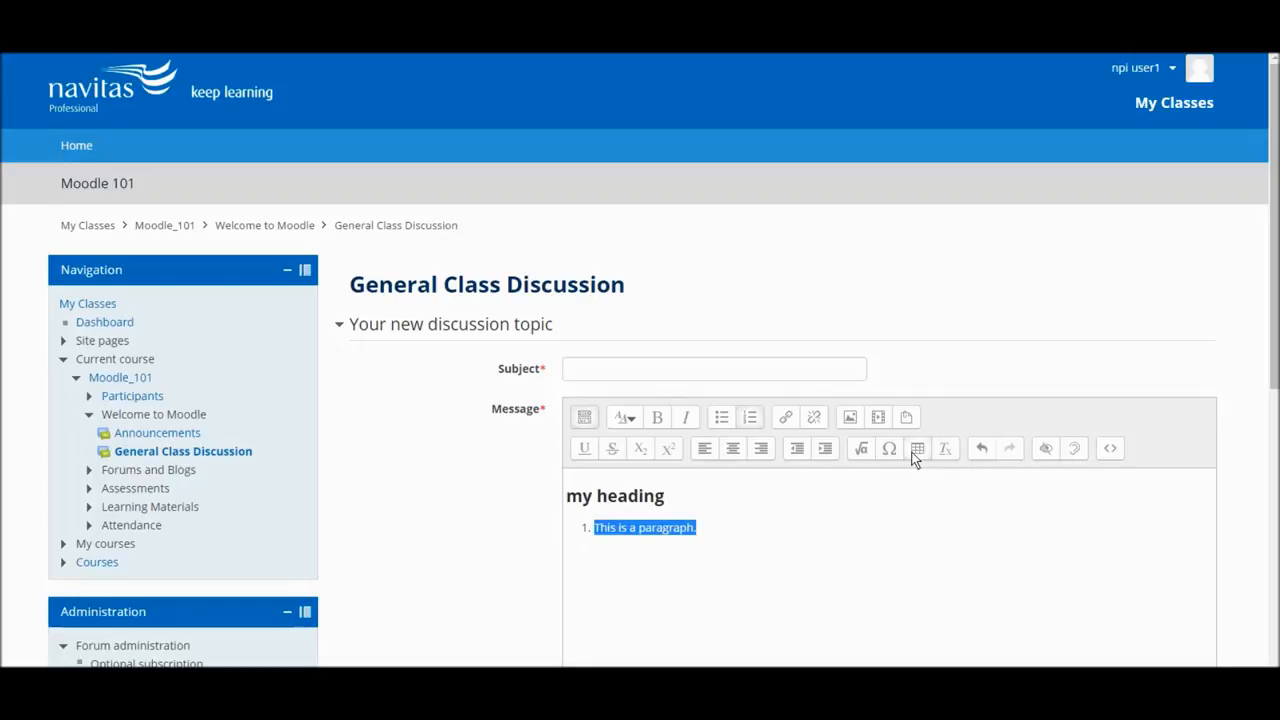
mouse_move(1010, 452)
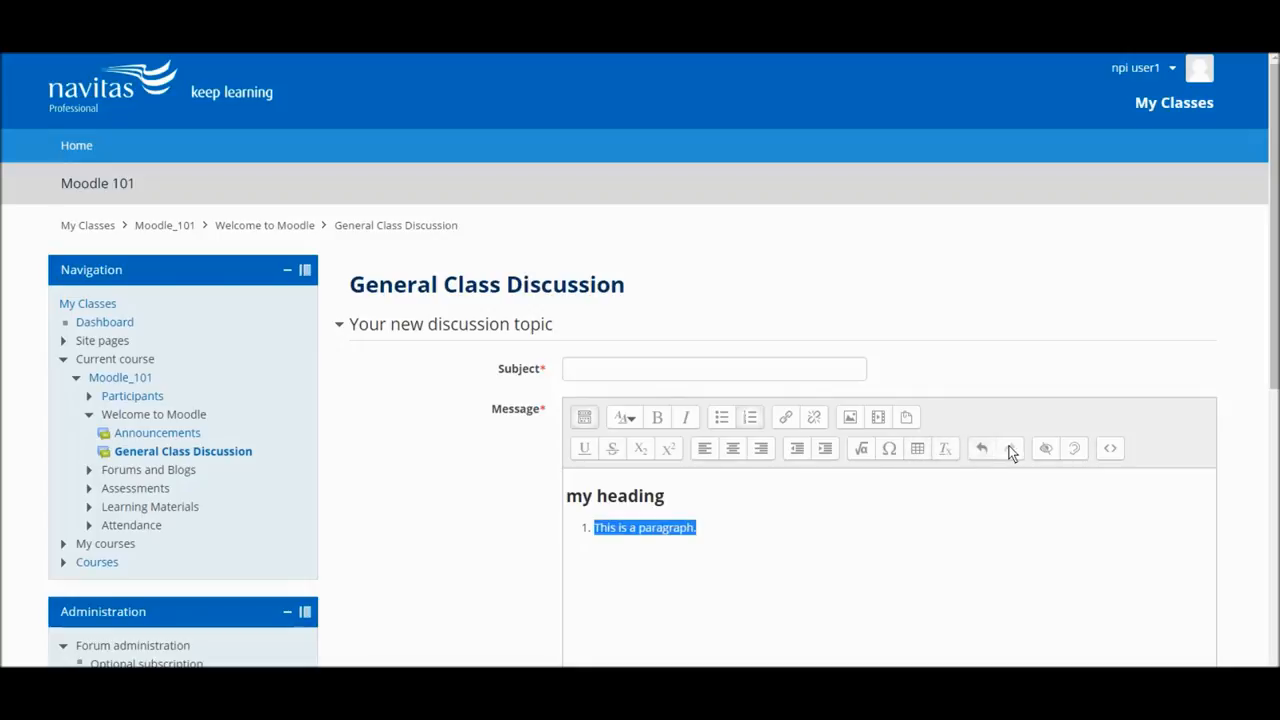
mouse_move(1110, 448)
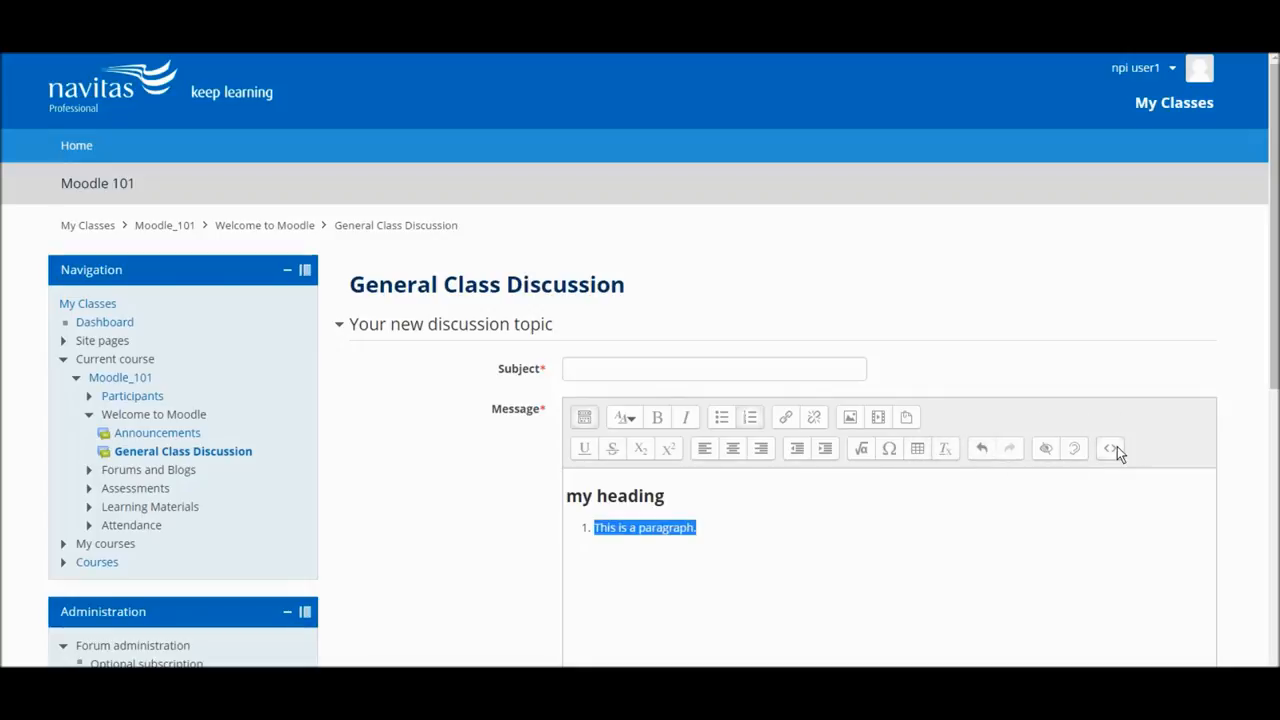
left_click(1110, 448)
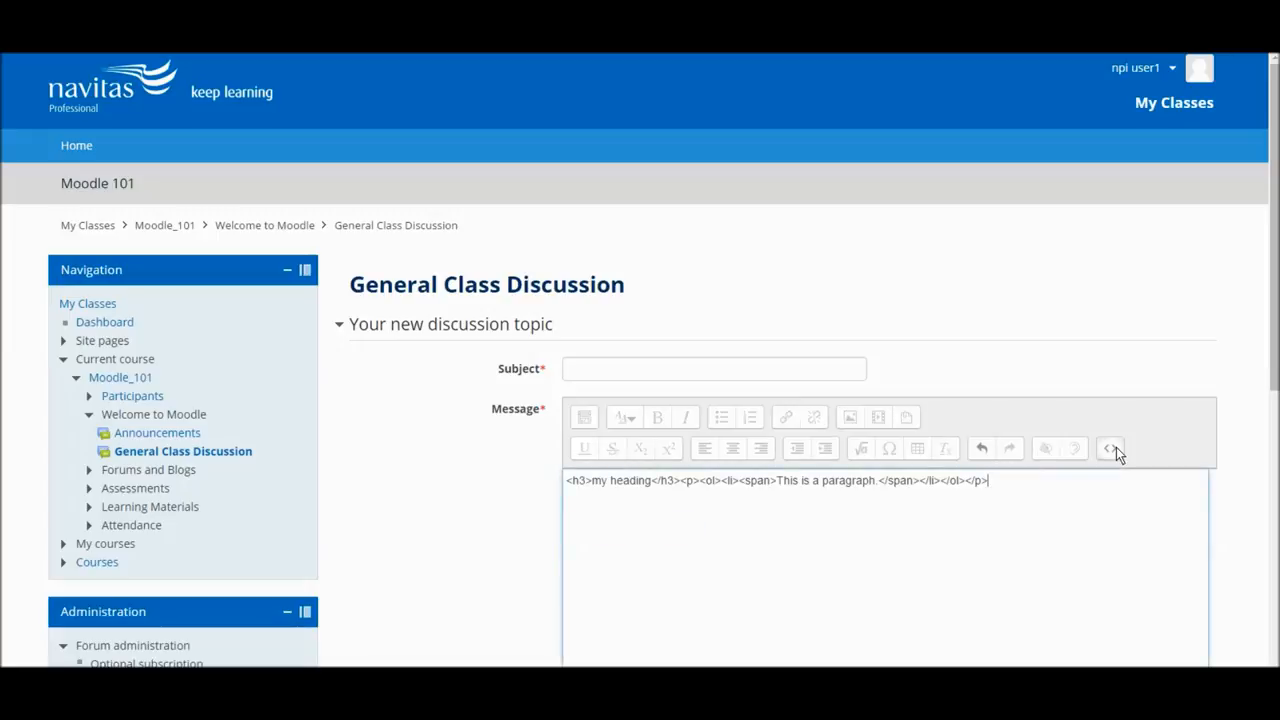
left_click(1109, 448)
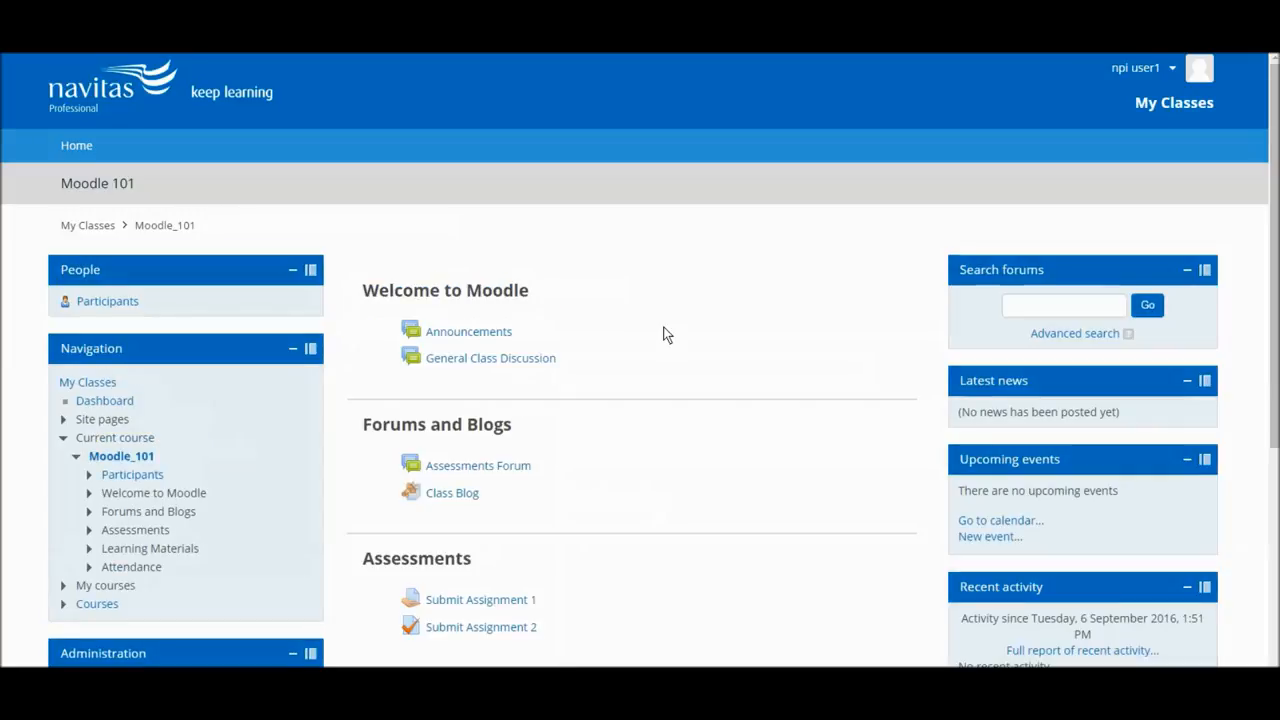
mouse_move(1118, 168)
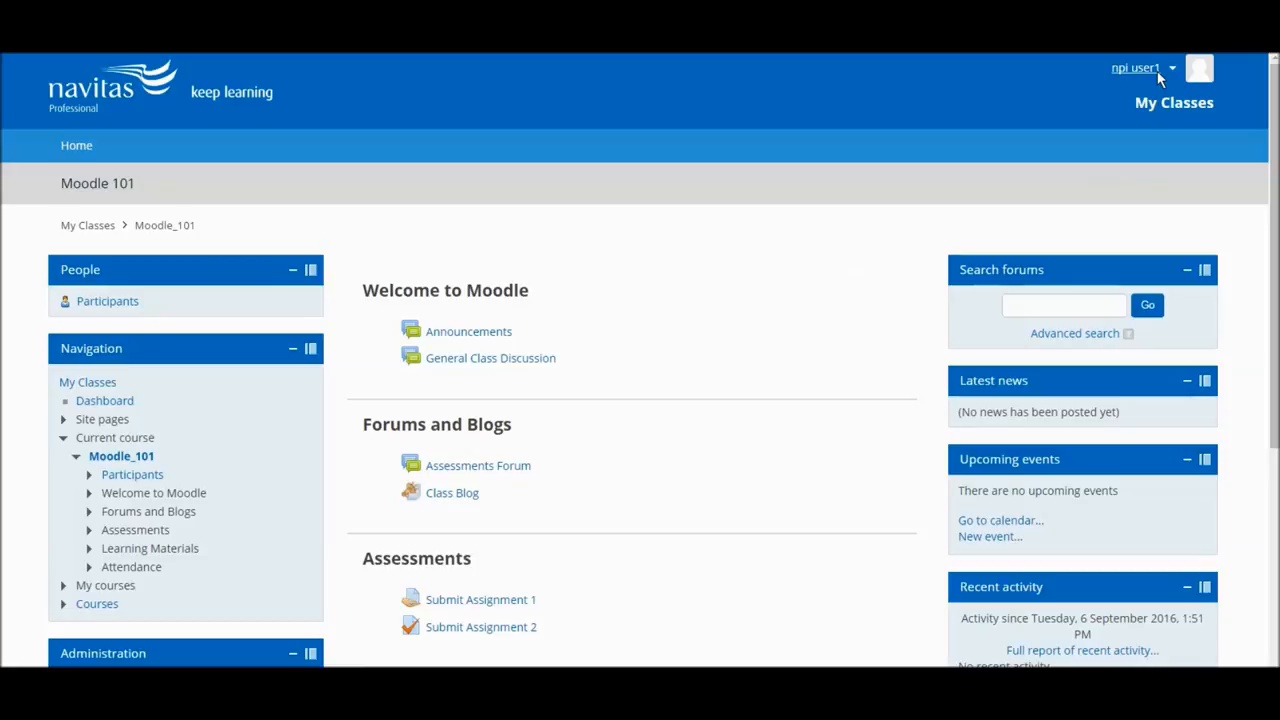
Open Preferences from the user menu and go to Edit profile.
left_click(1138, 68)
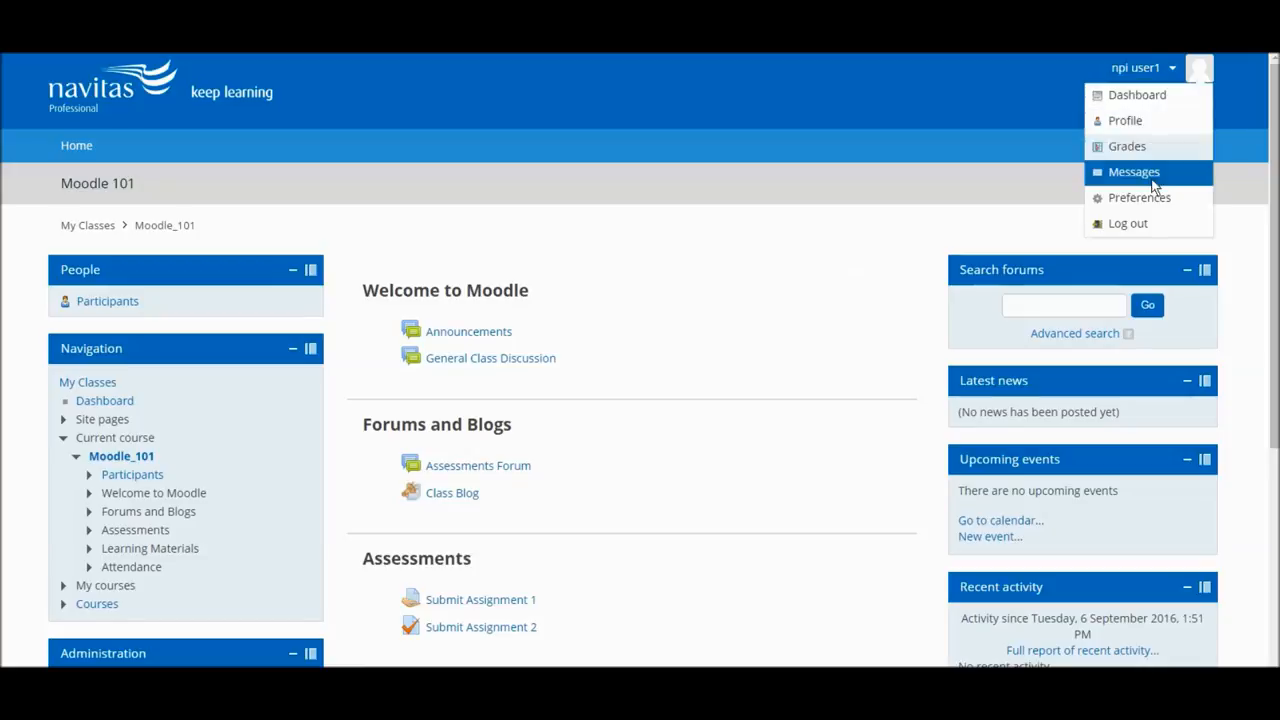
left_click(1138, 197)
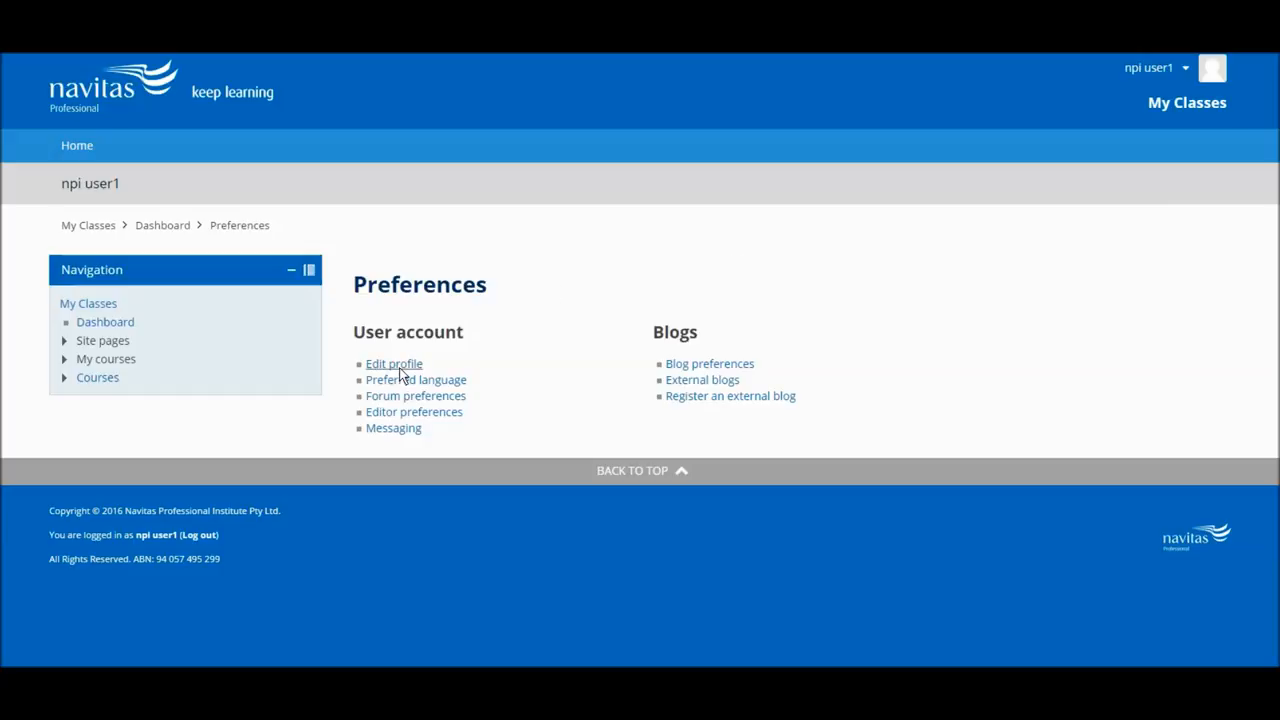
left_click(393, 363)
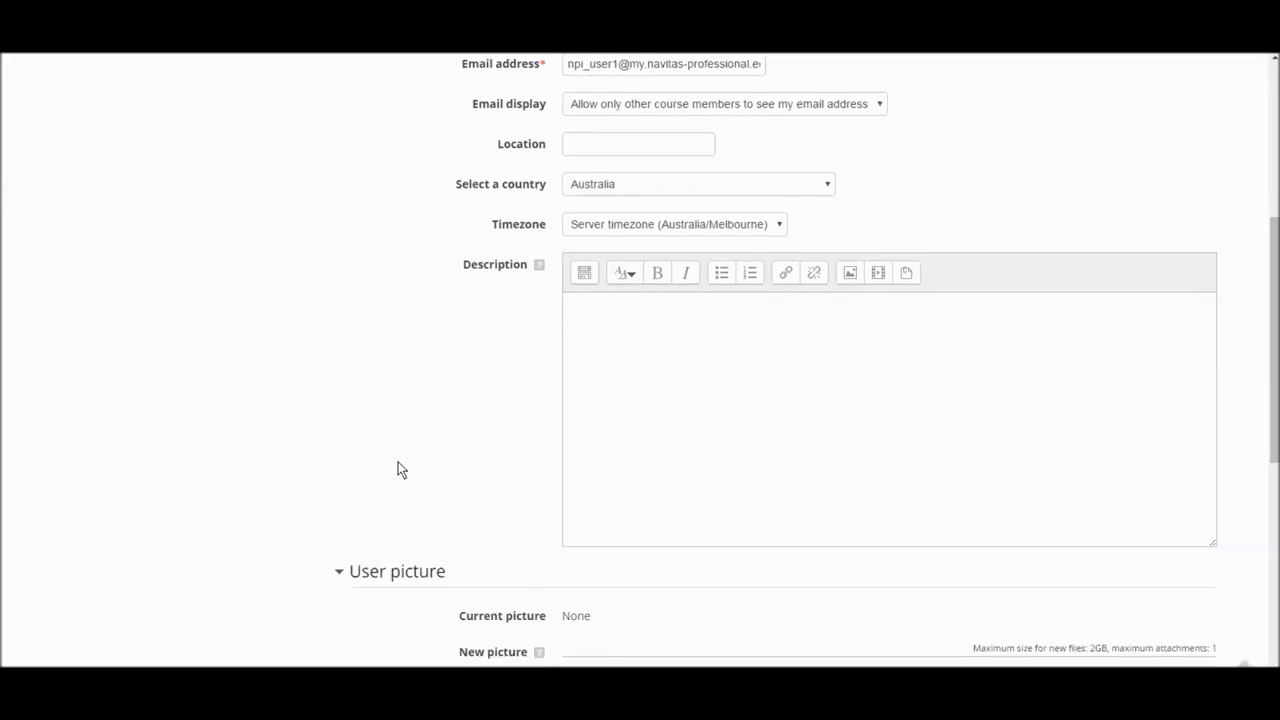
Enter a forwarder email address in the Forwarder Email section and click Update profile.
scroll("down", 3)
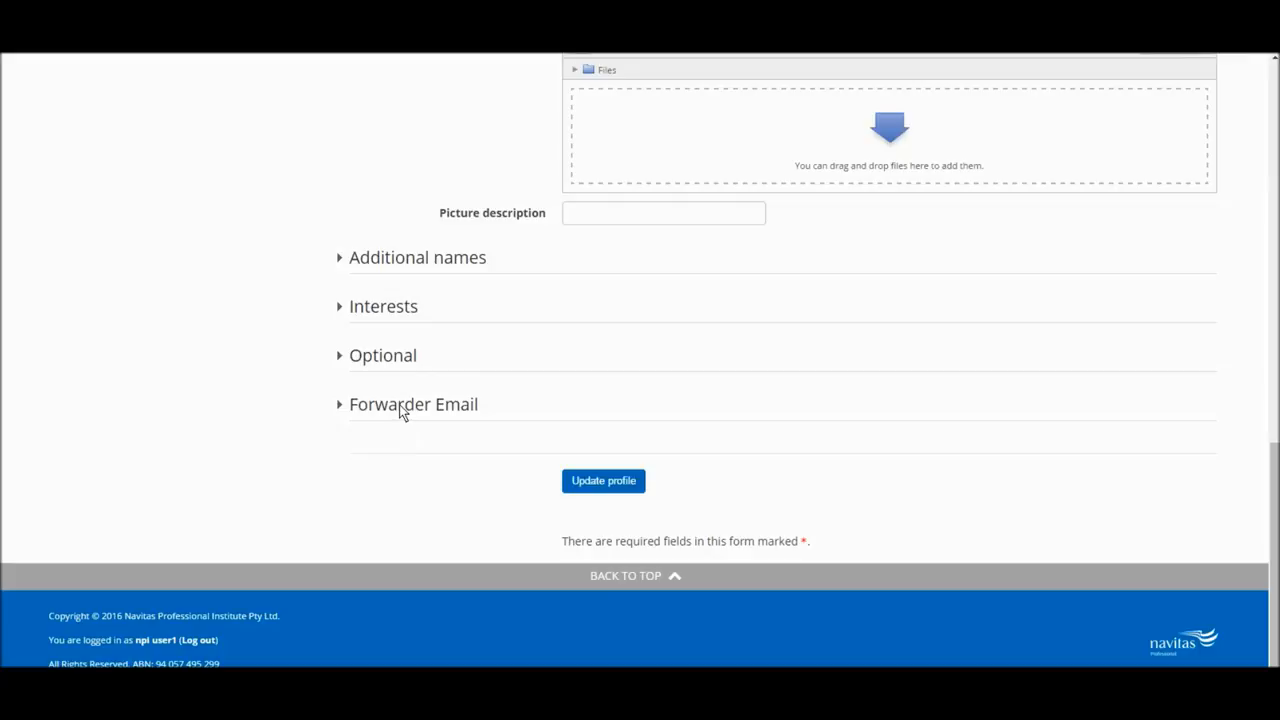
left_click(413, 404)
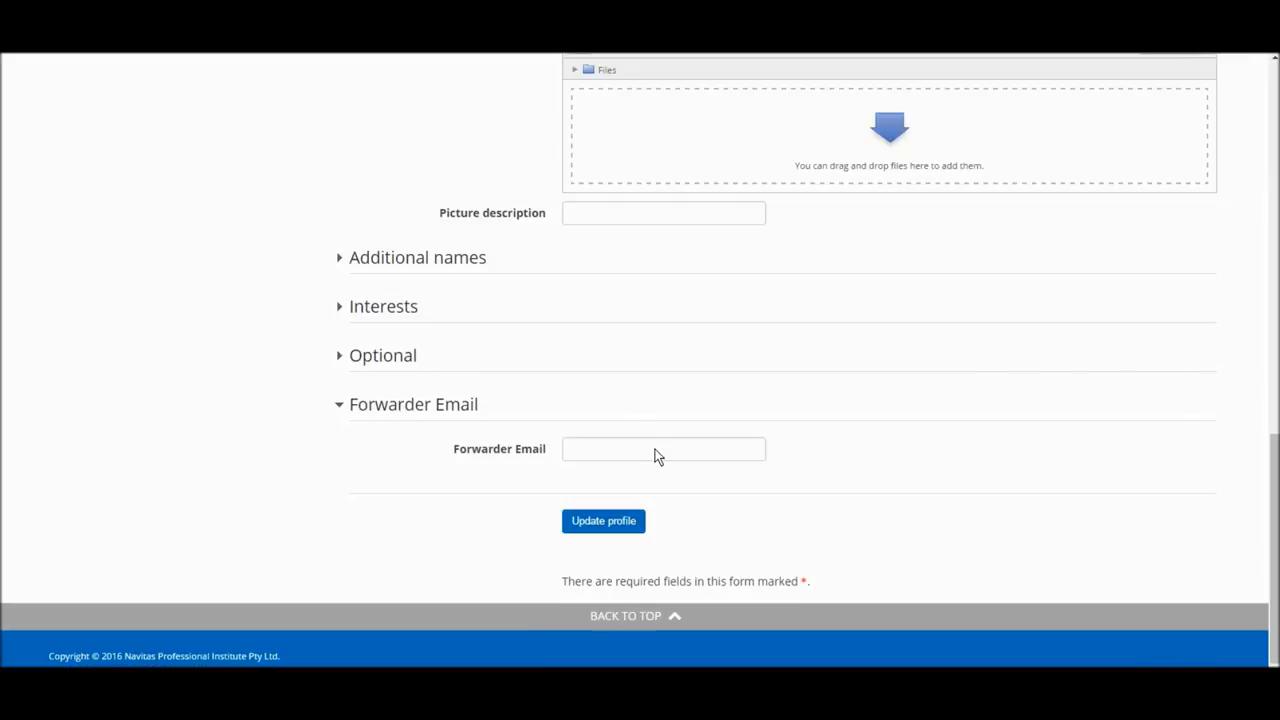
type("myemail@email")
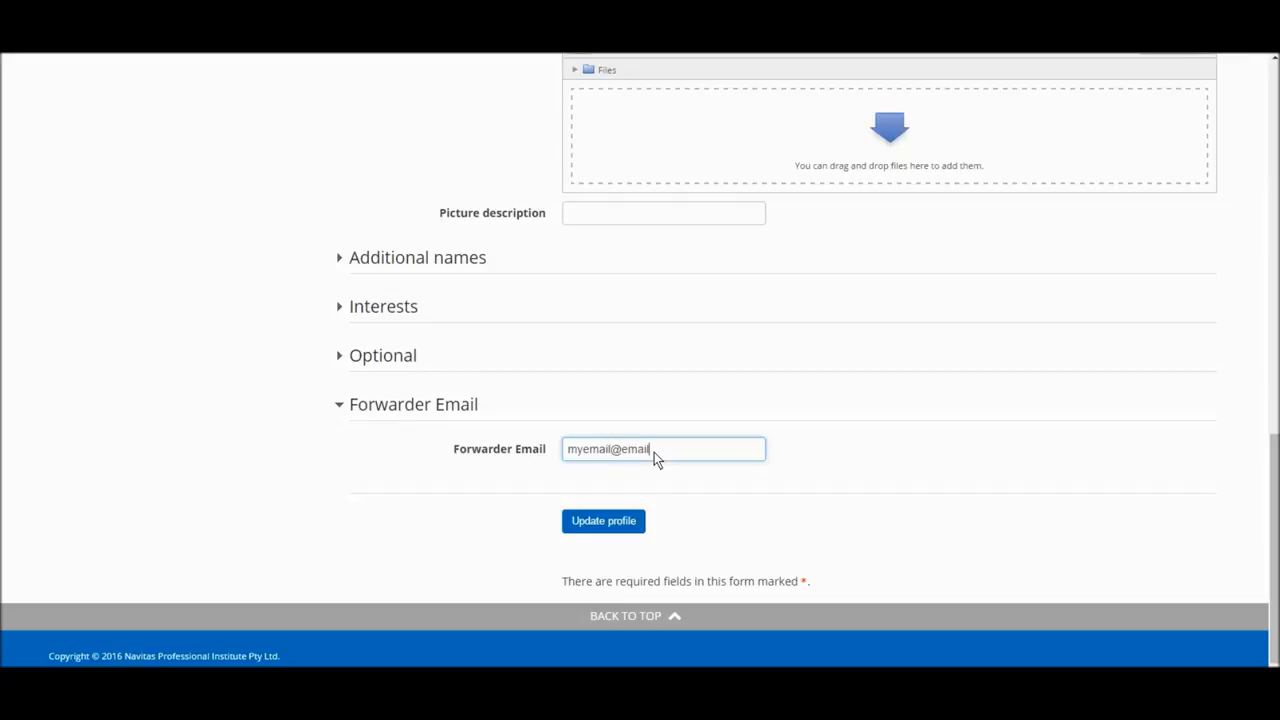
type(".com")
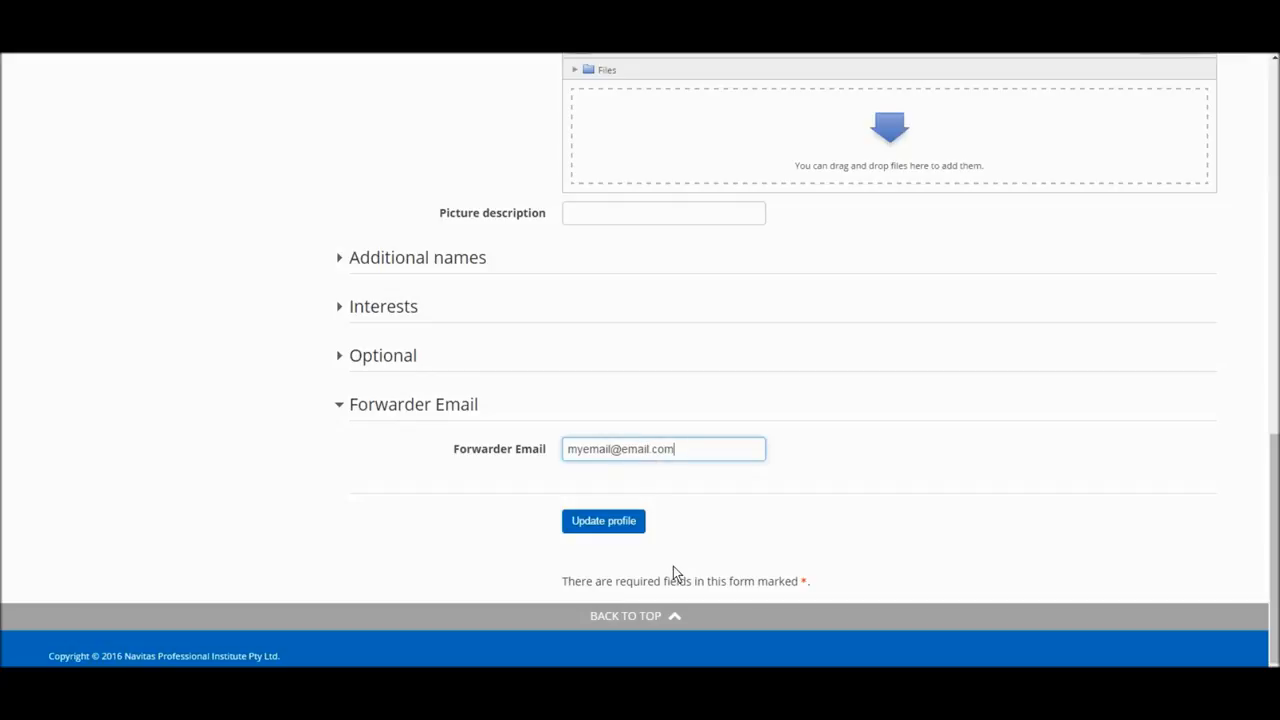
mouse_move(625, 502)
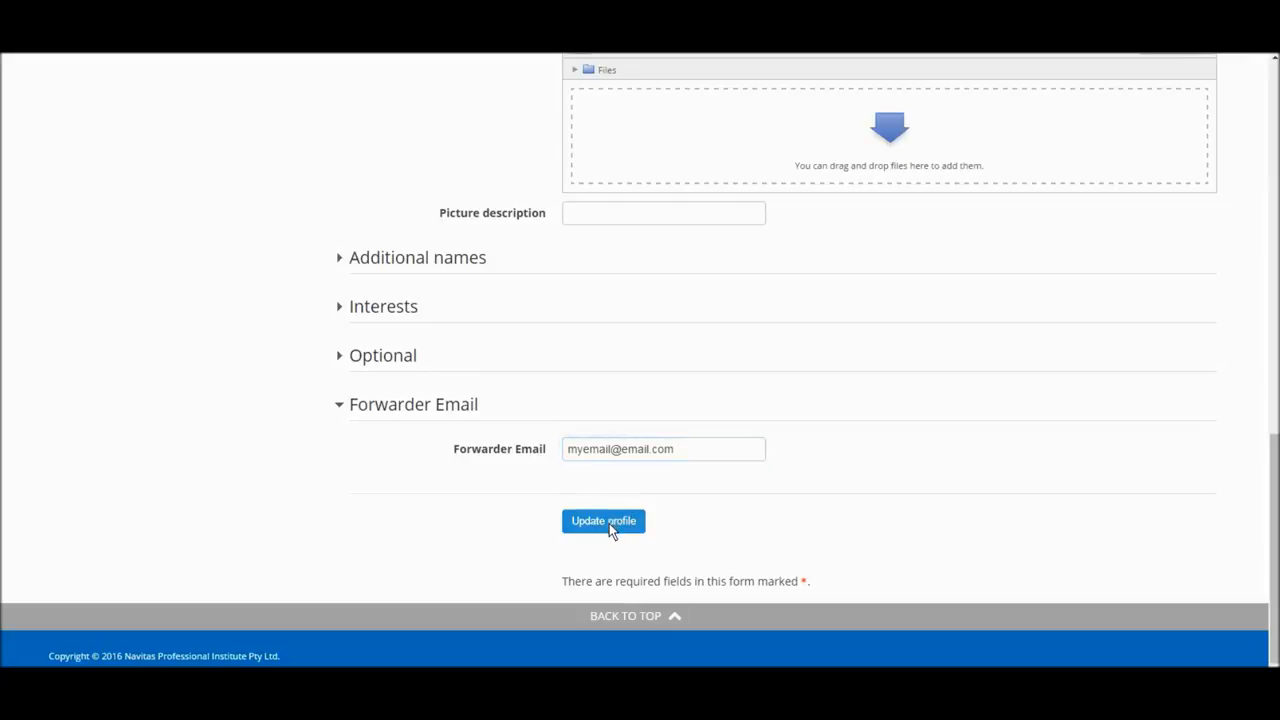
left_click(603, 521)
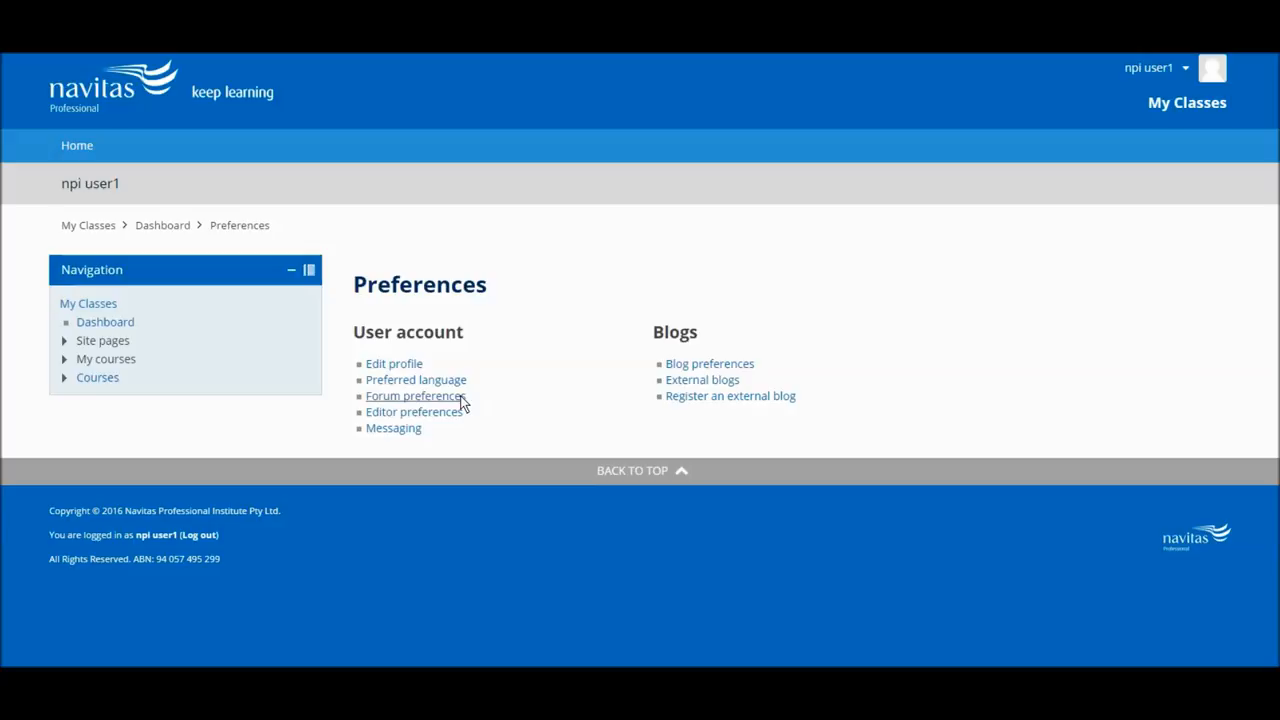
mouse_move(463, 420)
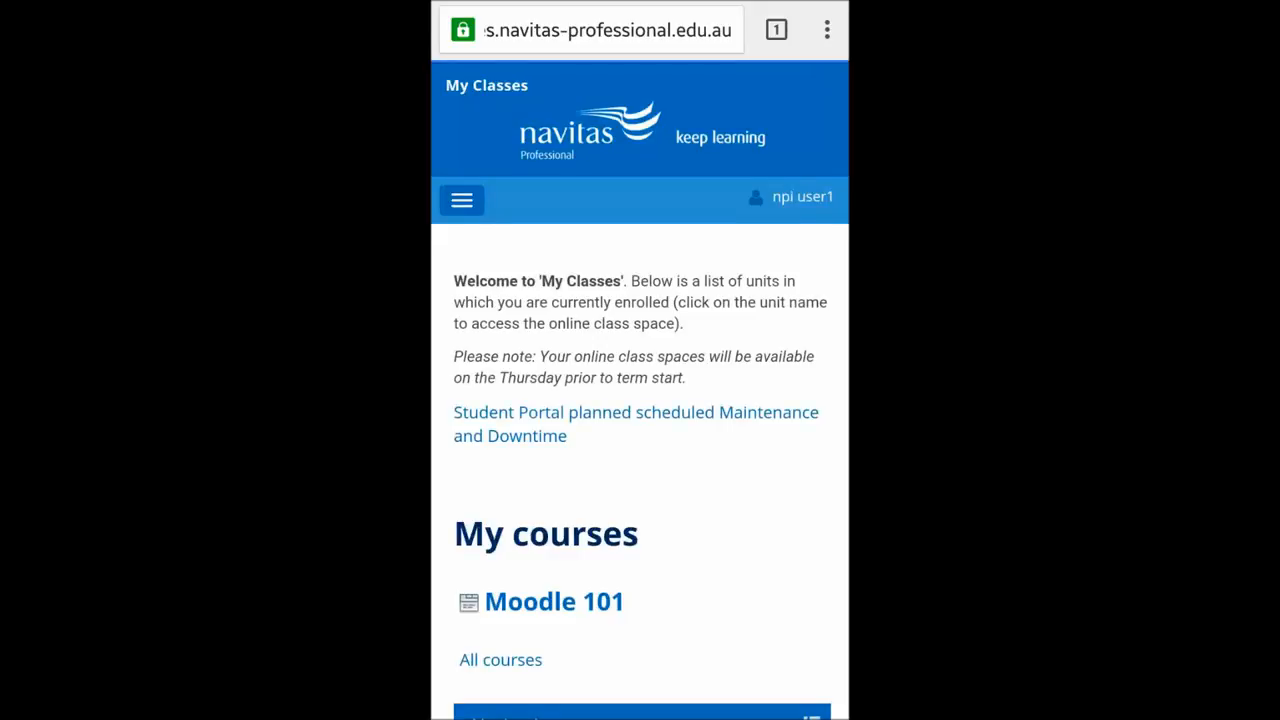
On the phone, tap Moodle 101, then open its General Class Discussion forum.
left_click(553, 601)
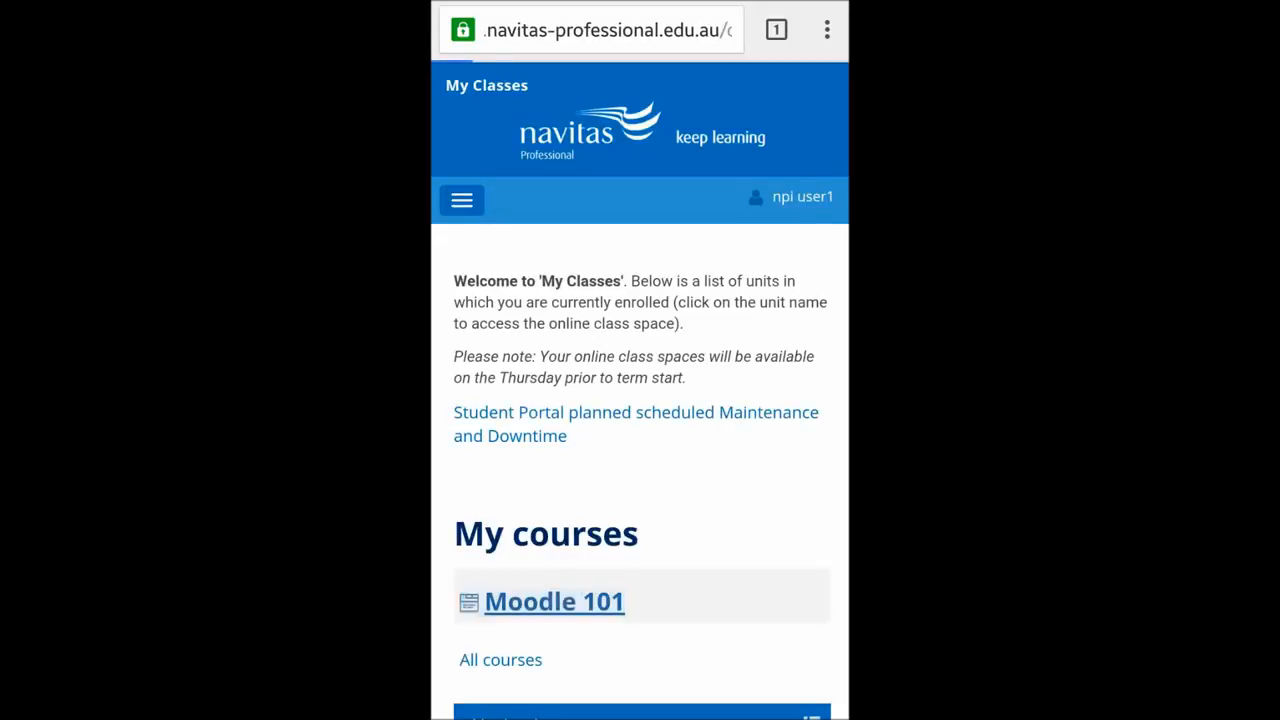
left_click(553, 601)
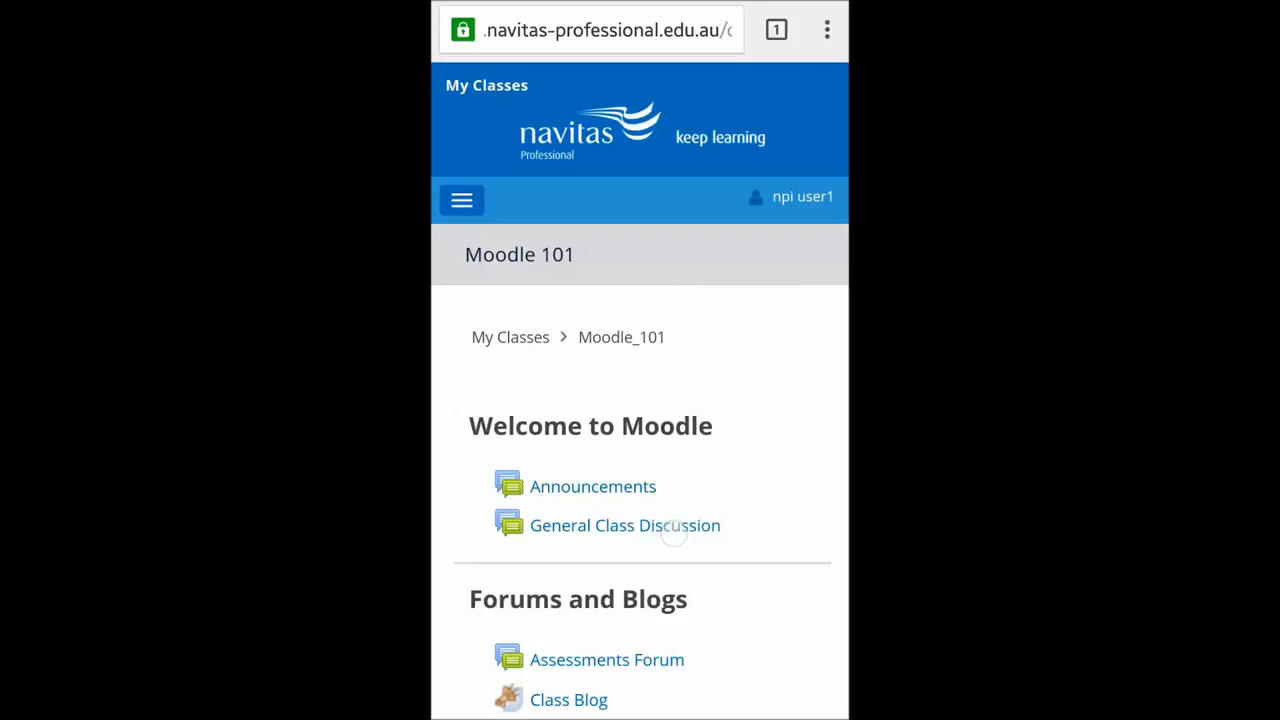
left_click(624, 525)
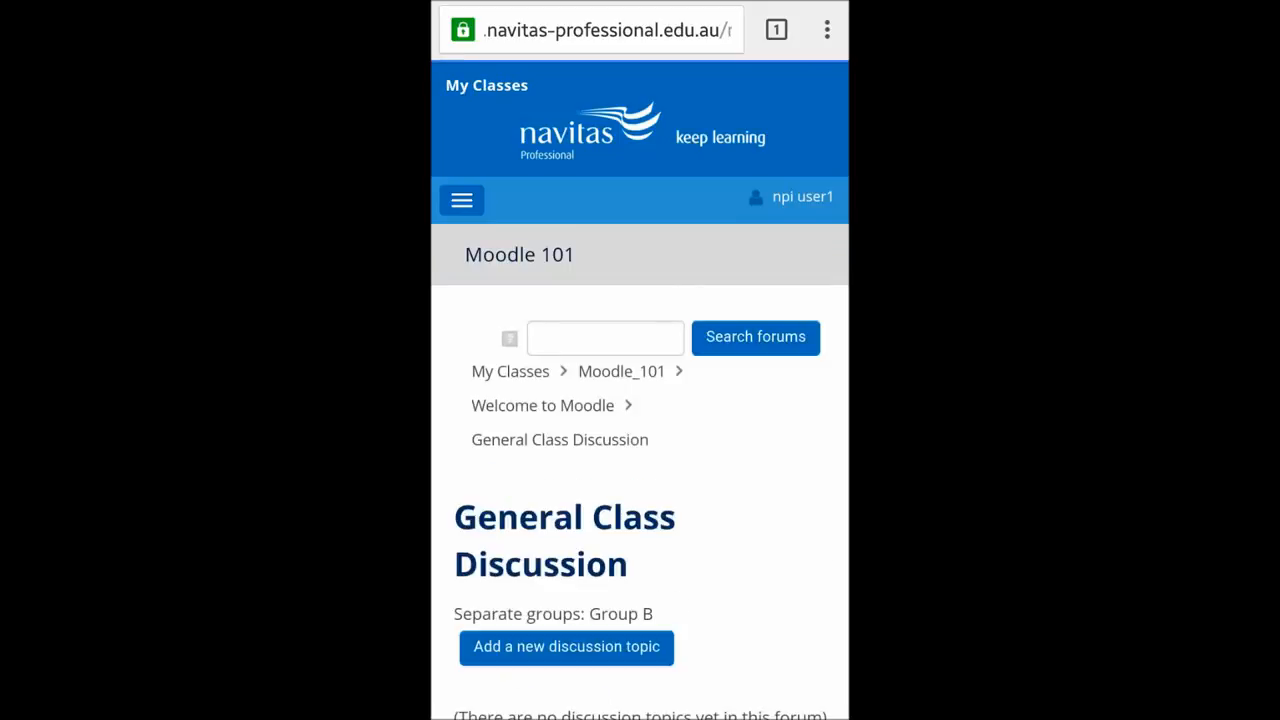